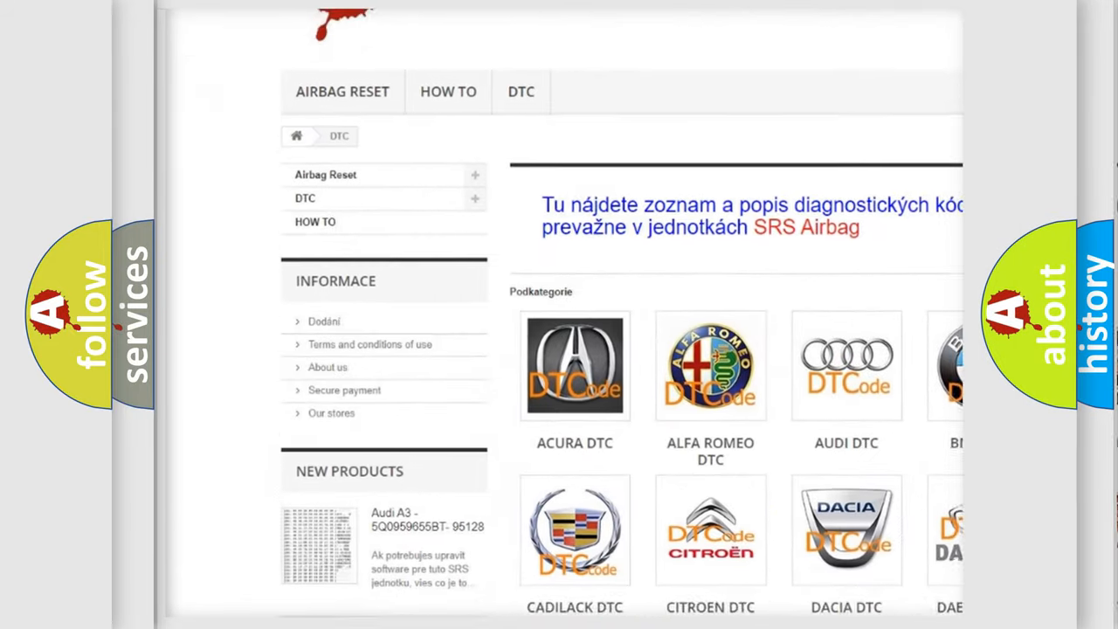
{"action": "scroll", "scroll_direction": "down", "scroll_amount": 3}
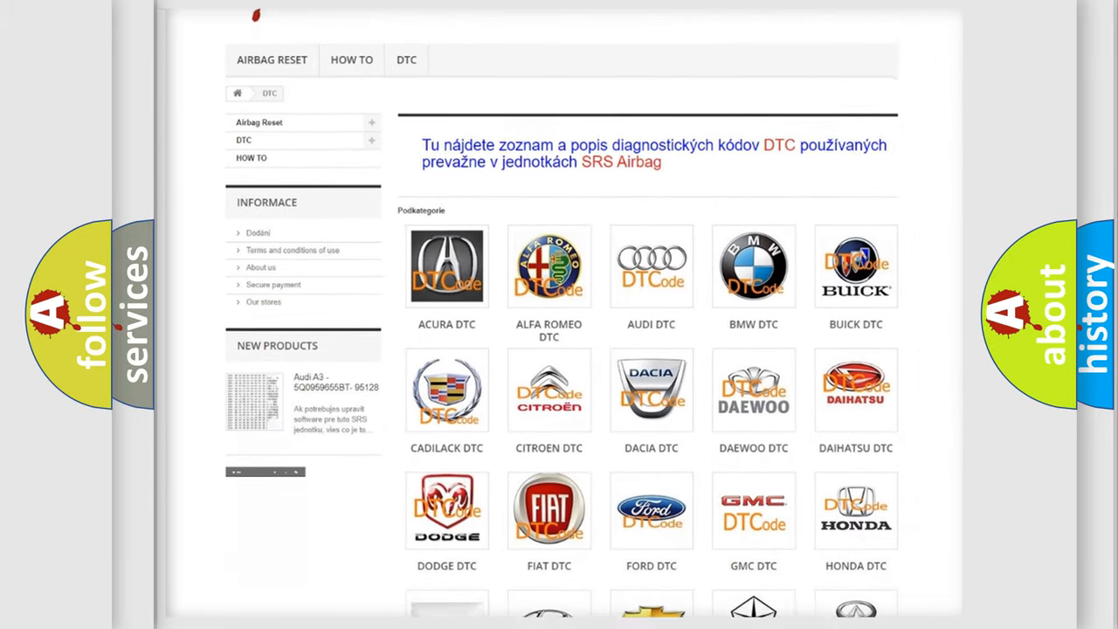
{"action": "scroll", "scroll_direction": "down", "scroll_amount": 3}
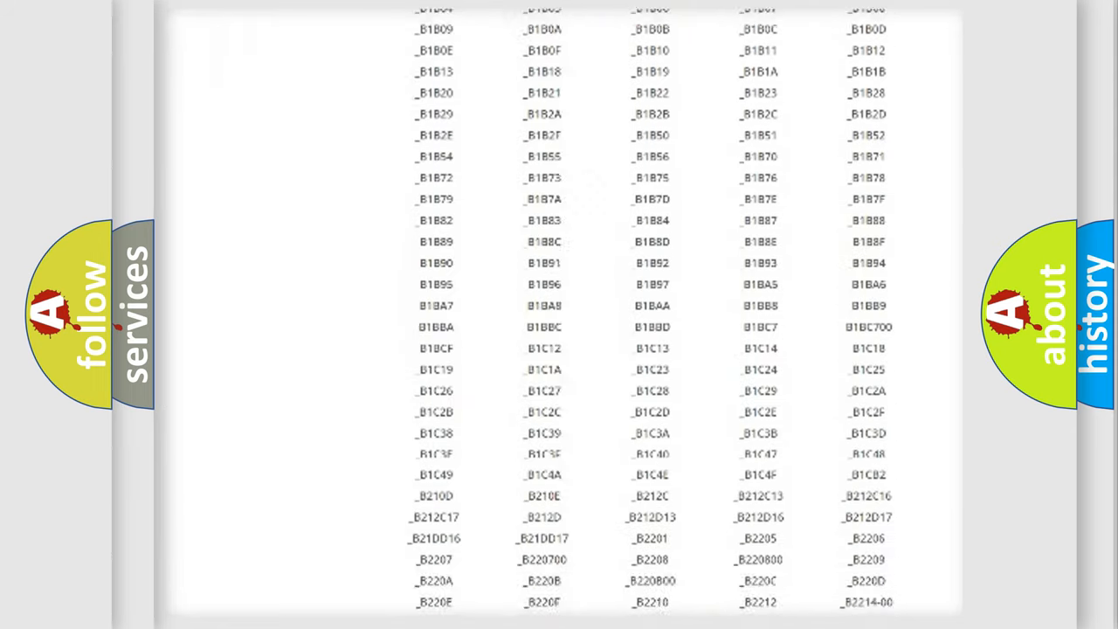
{"action": "scroll", "scroll_direction": "down", "scroll_amount": 3}
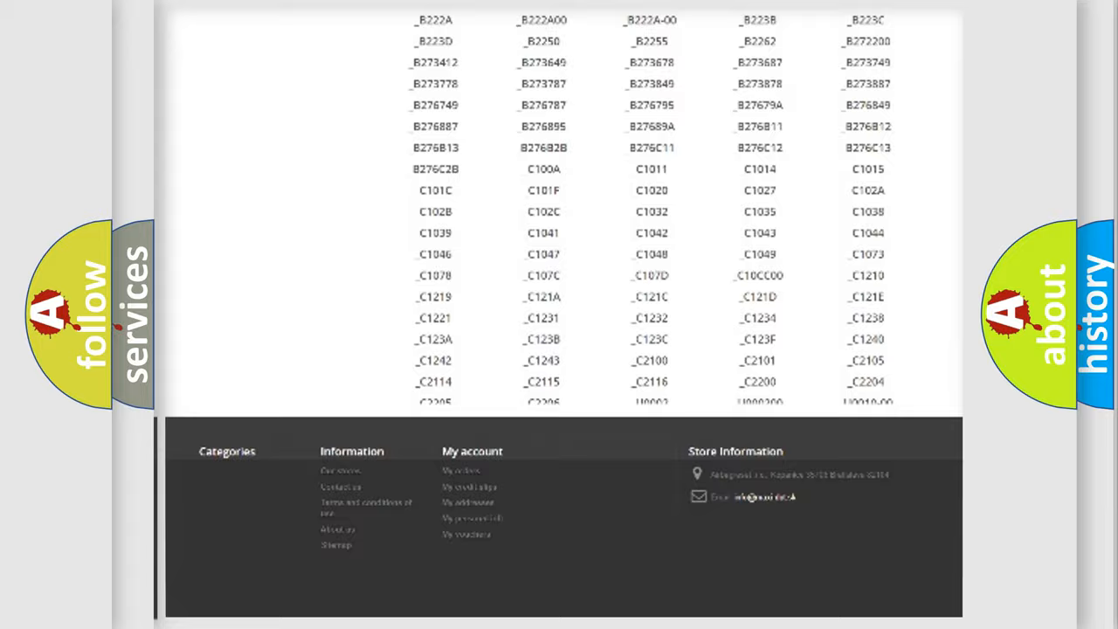
{"action": "scroll", "scroll_direction": "up", "scroll_amount": 3}
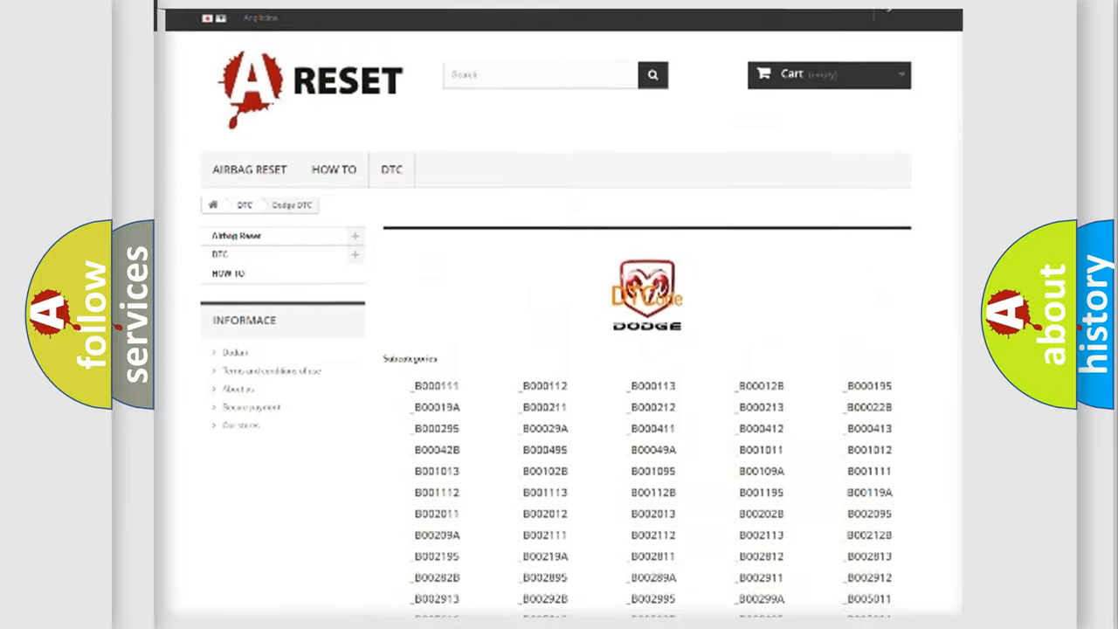